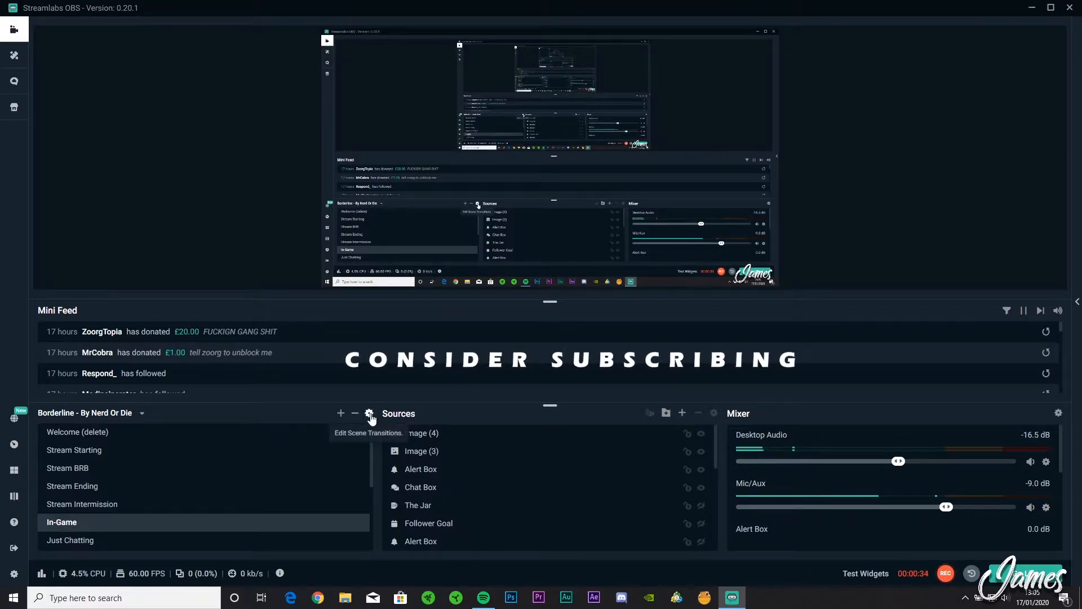
Step: Open the Scene Transitions settings from the gear beside the scene list
{"action": "left_click", "coordinate": [370, 417]}
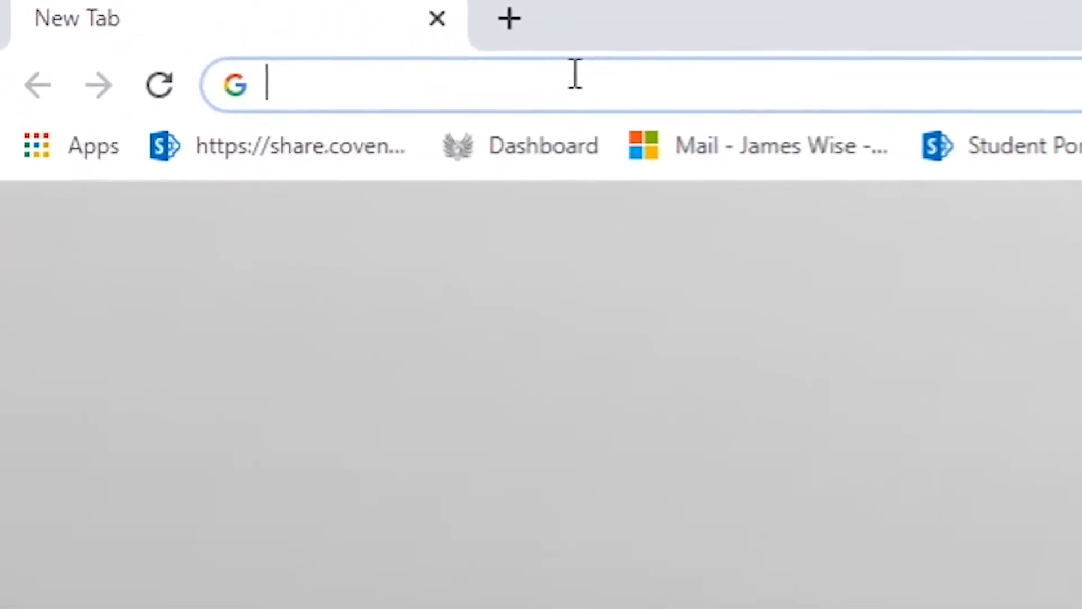
Step: Search YouTube for 'free stinger transitions', browse the results, then return to the Scene Transitions list
{"action": "type", "text": "youtube.com"}
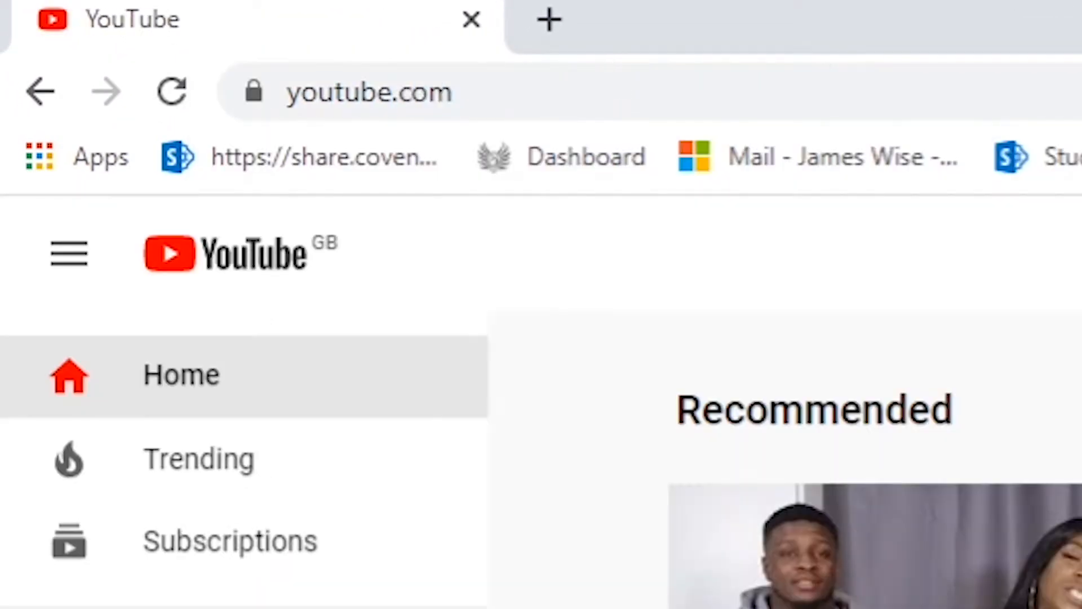
{"action": "type", "text": "free stinger transitions"}
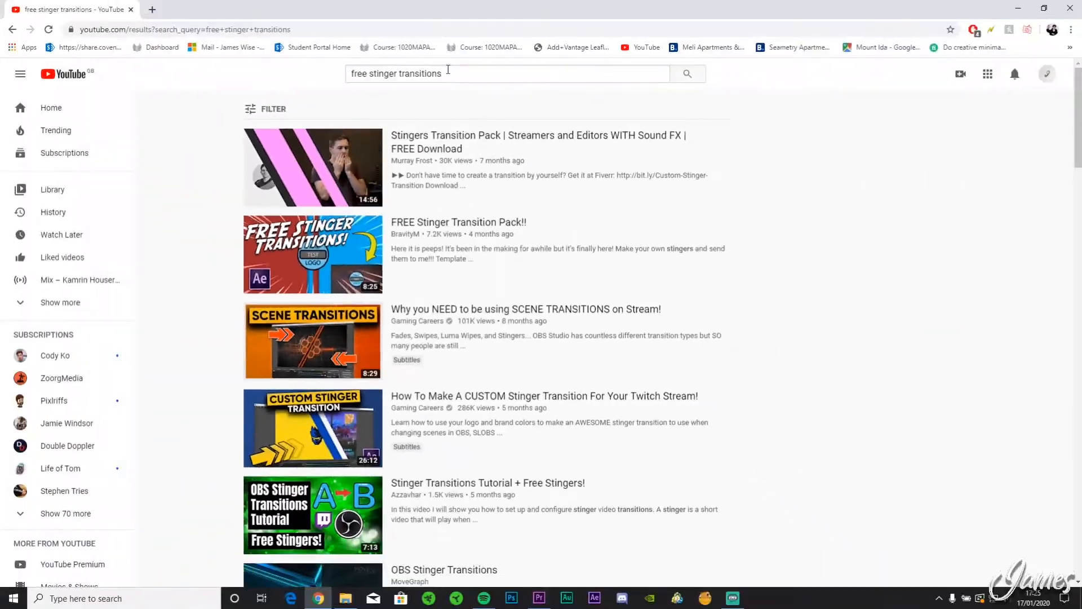
{"action": "scroll", "scroll_direction": "down", "scroll_amount": 3}
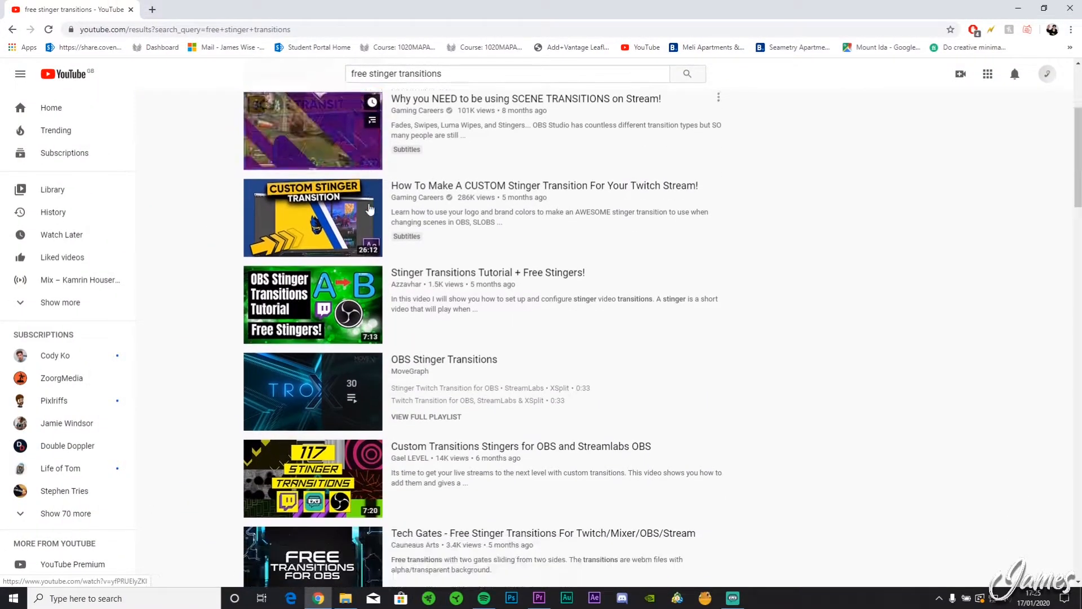
{"action": "scroll", "scroll_direction": "down", "scroll_amount": 3}
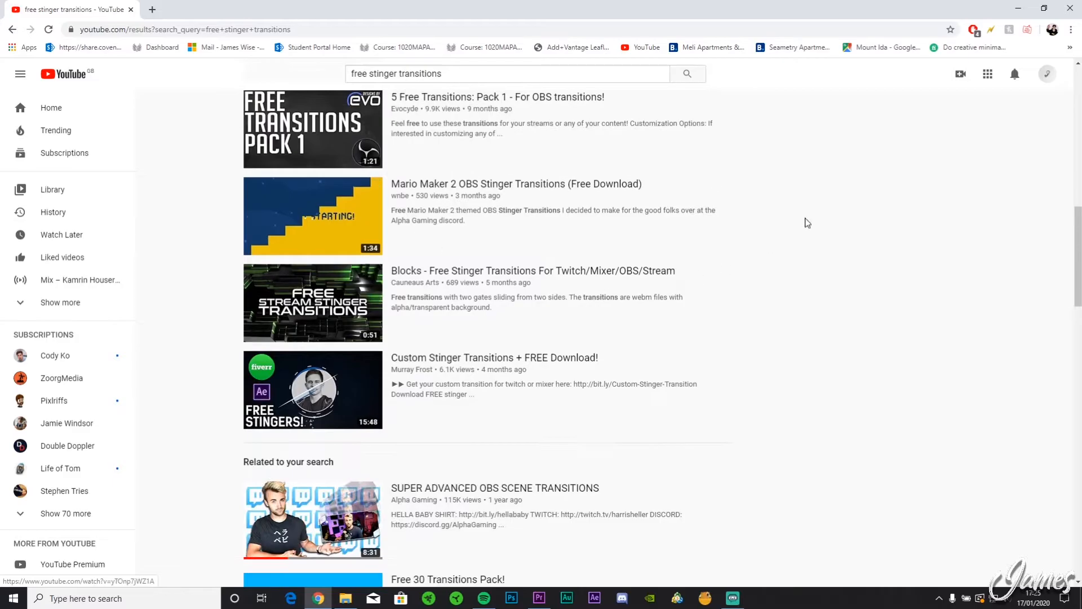
{"action": "left_click", "coordinate": [732, 597]}
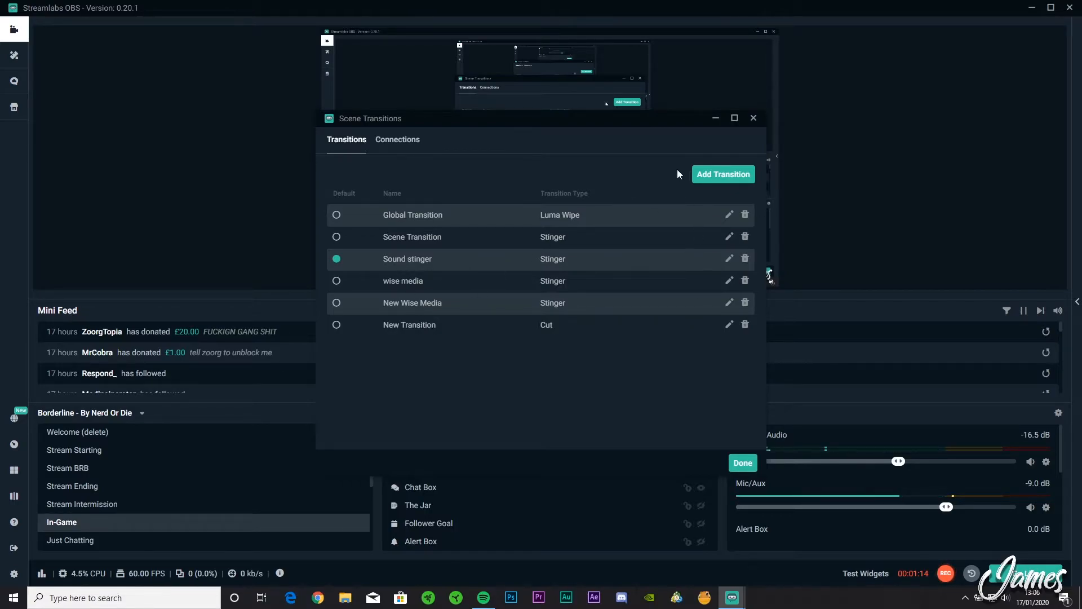
Step: Add a transition named 'wise media stinger' and choose Stinger as its type
{"action": "left_click", "coordinate": [723, 174]}
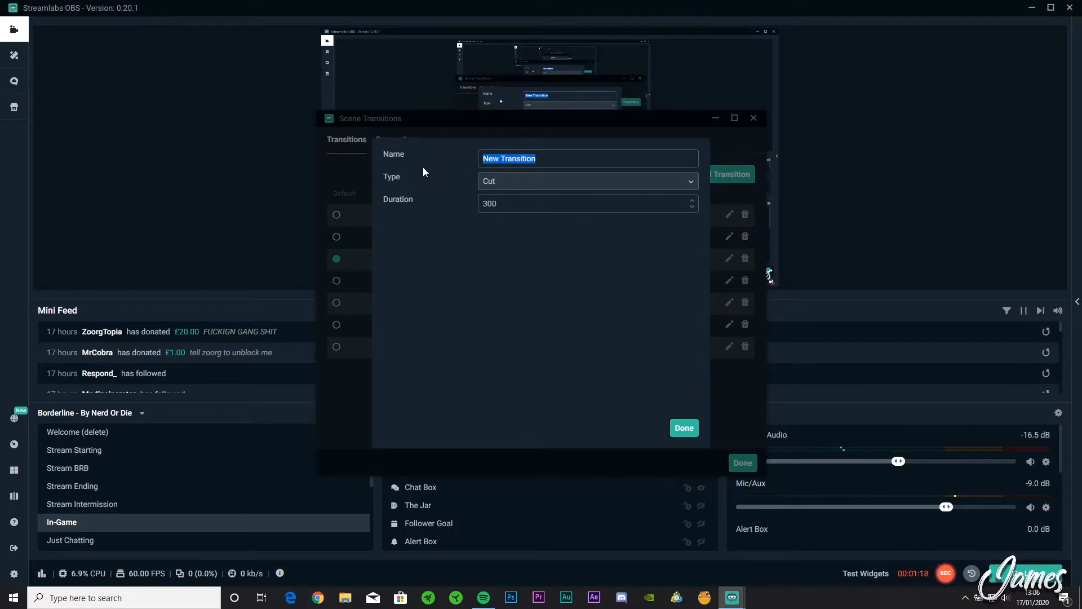
{"action": "type", "text": "wise media"}
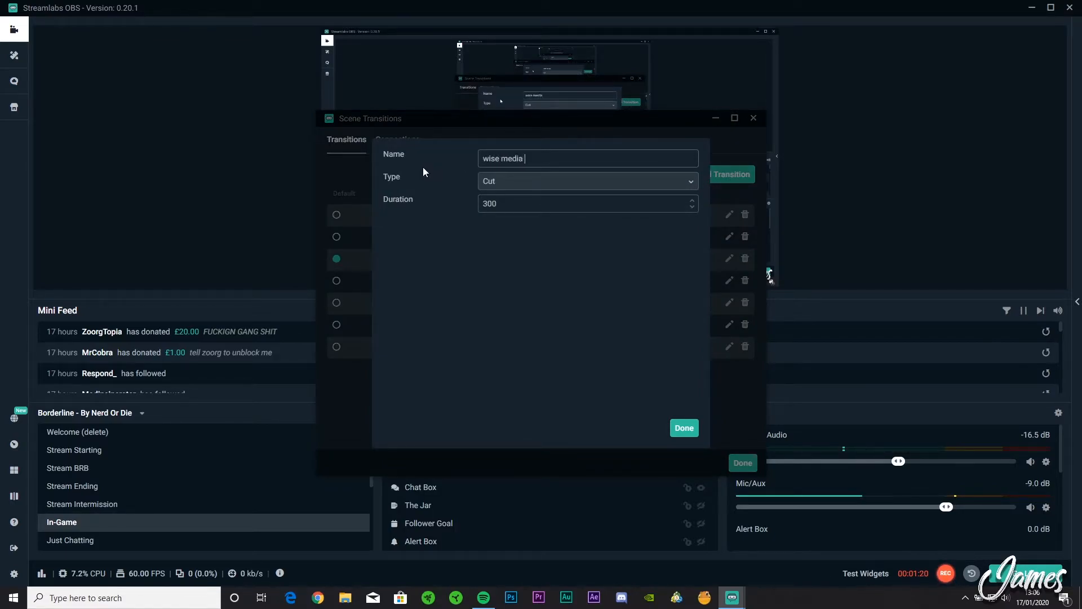
{"action": "type", "text": "stinger"}
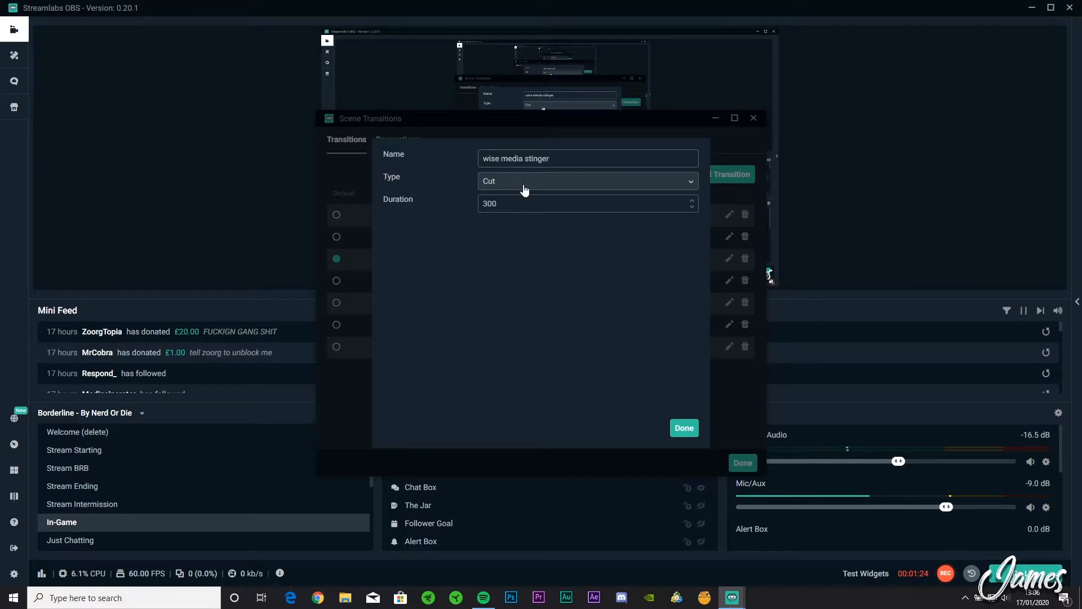
{"action": "left_click", "coordinate": [586, 180]}
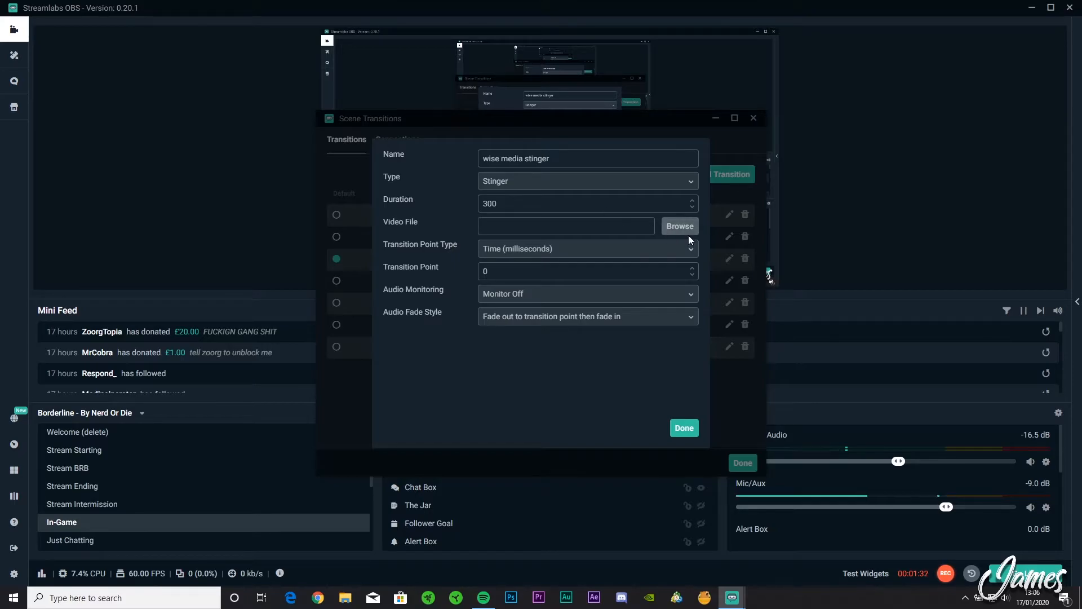
Step: Attach the ~Kinetic Package Master_1 video from Desktop\Wise Media stinger as the stinger's file
{"action": "left_click", "coordinate": [678, 225]}
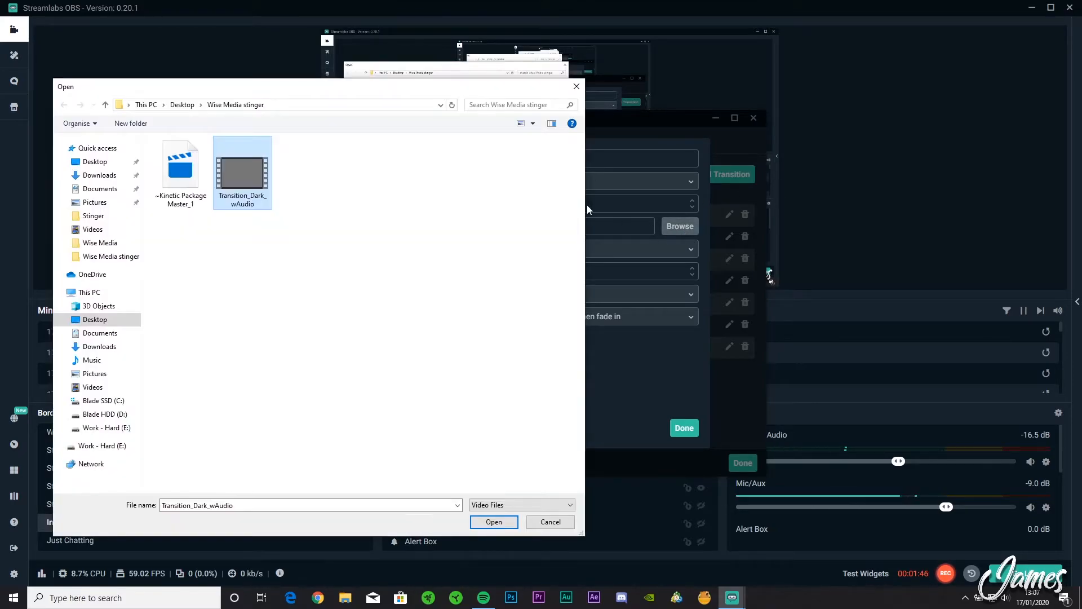
{"action": "left_click", "coordinate": [181, 170]}
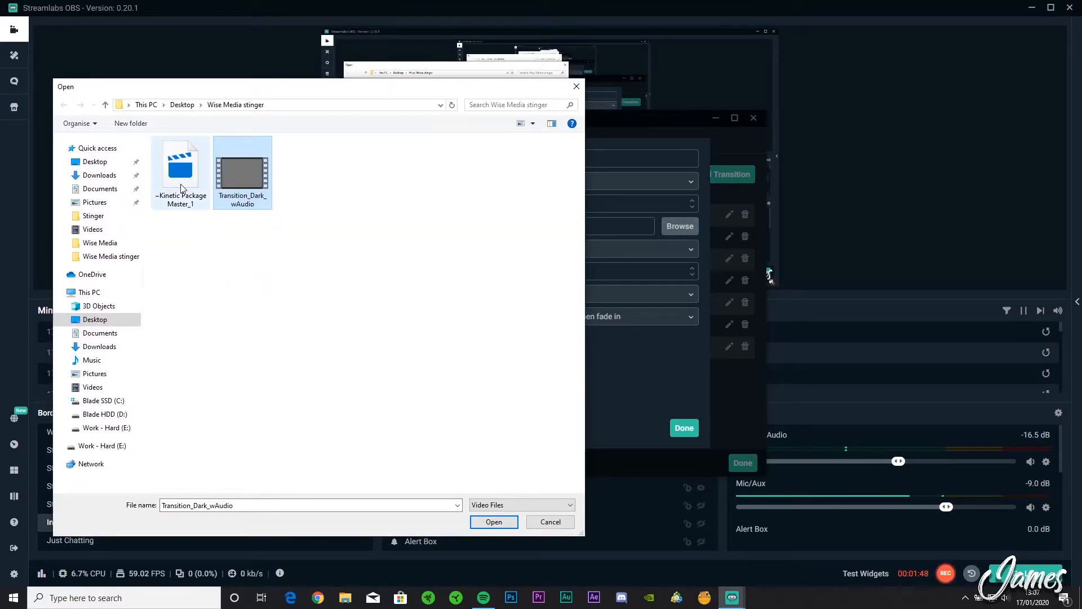
{"action": "mouse_move", "coordinate": [180, 166]}
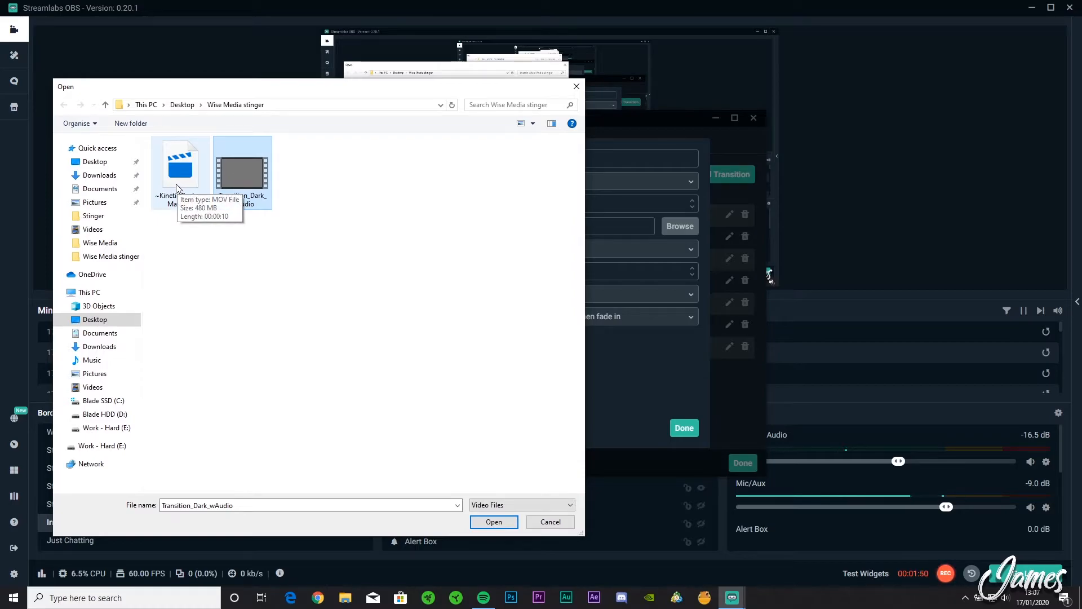
{"action": "left_click", "coordinate": [493, 520]}
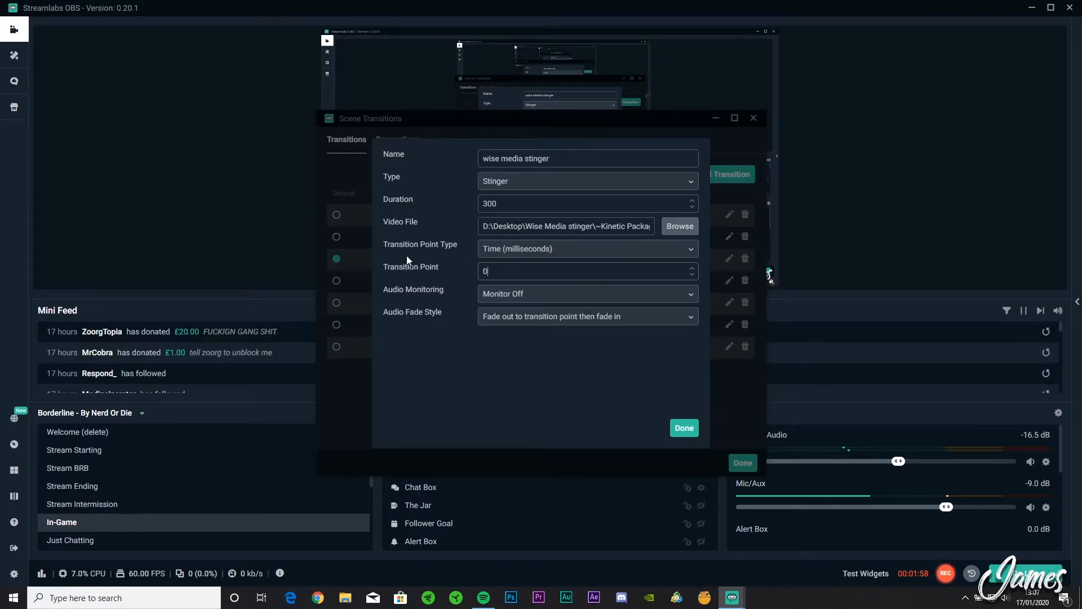
Step: Keep Transition Point Type as Time (milliseconds) and set the transition point to 1000
{"action": "left_click", "coordinate": [586, 248]}
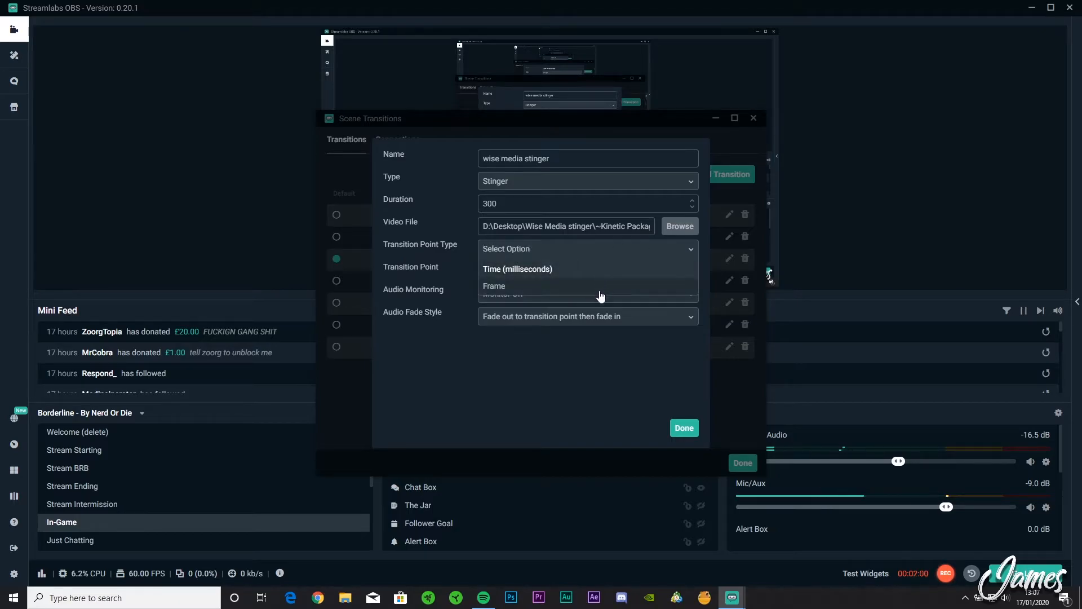
{"action": "left_click", "coordinate": [517, 268]}
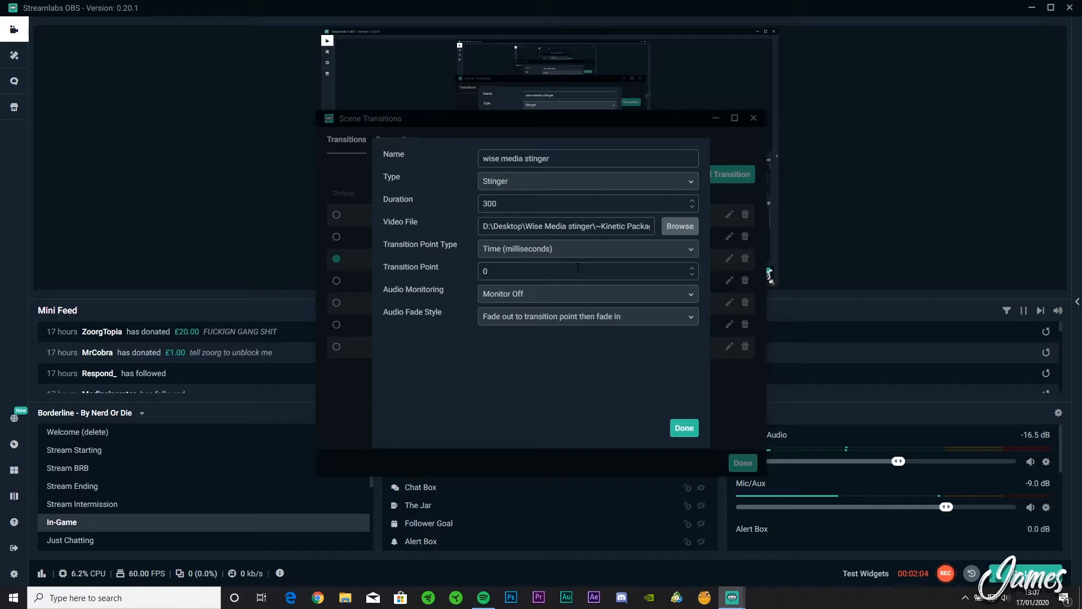
{"action": "left_click", "coordinate": [586, 248]}
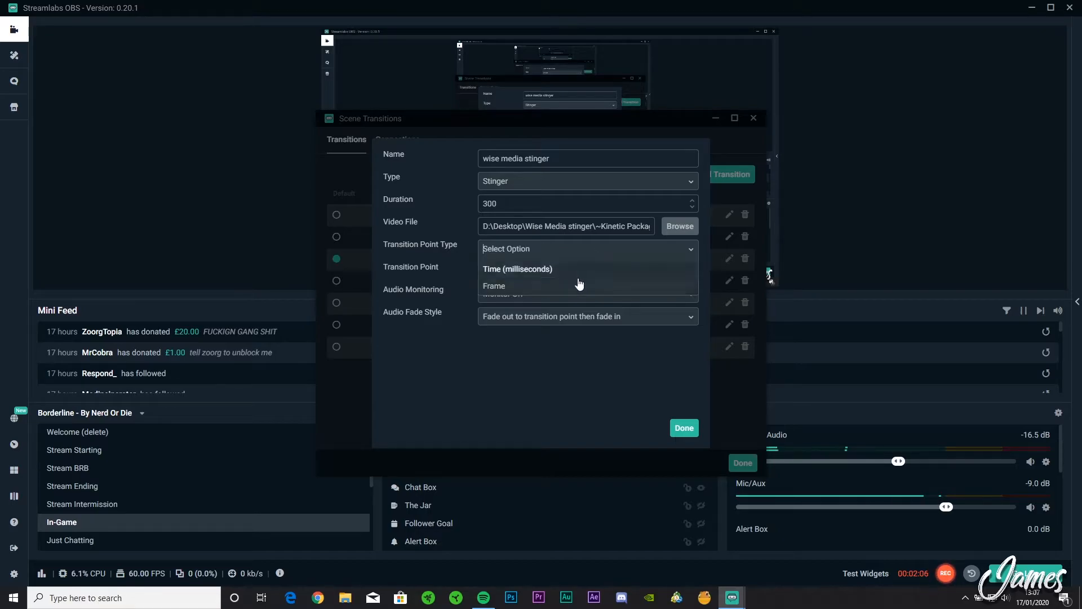
{"action": "left_click", "coordinate": [517, 269]}
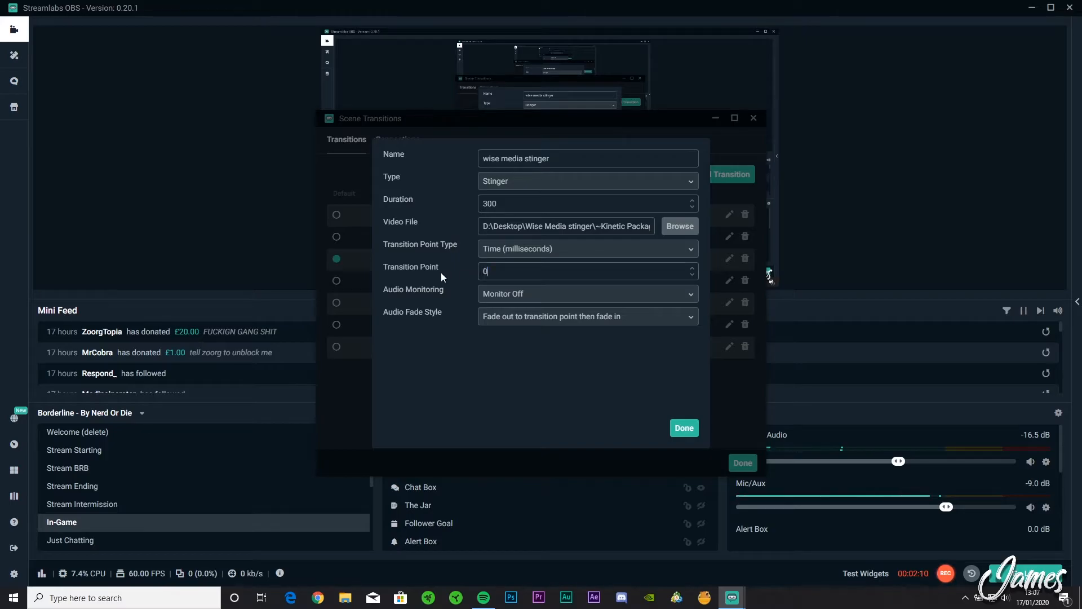
{"action": "type", "text": "1000"}
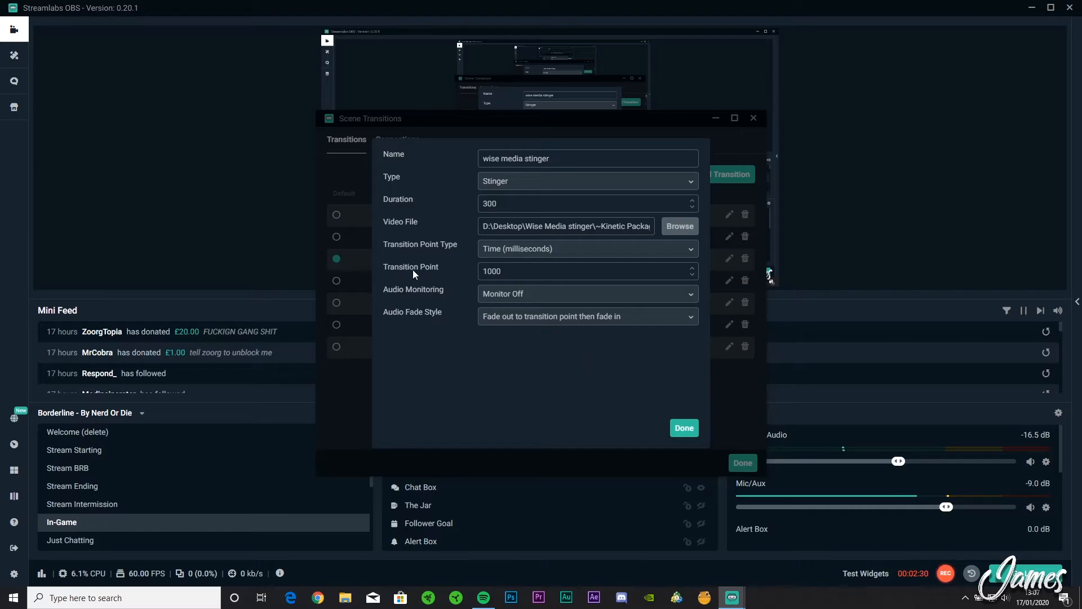
{"action": "mouse_move", "coordinate": [413, 302]}
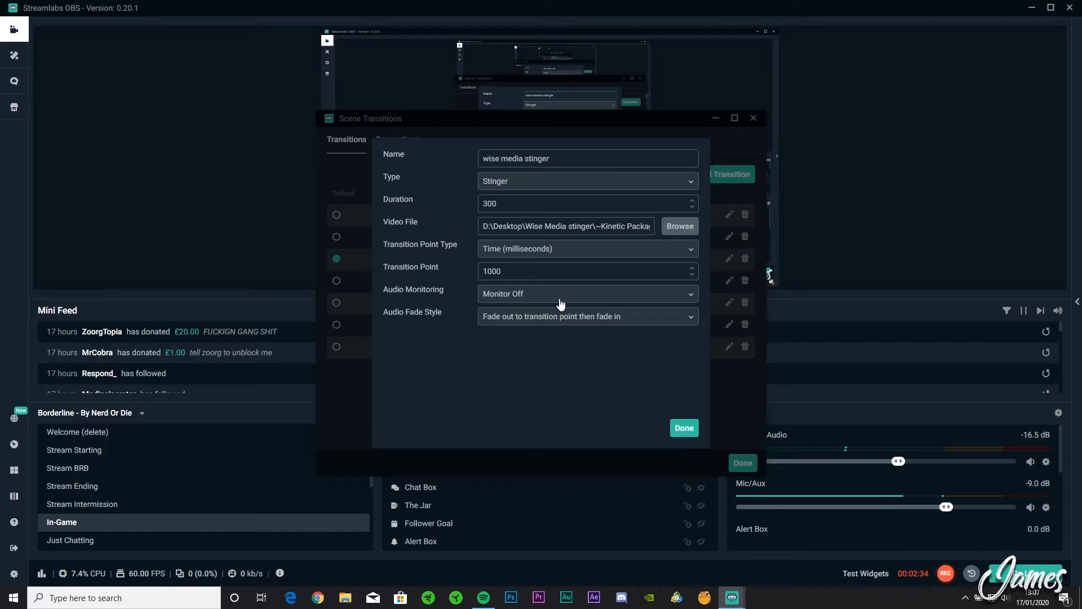
{"action": "left_click", "coordinate": [586, 294]}
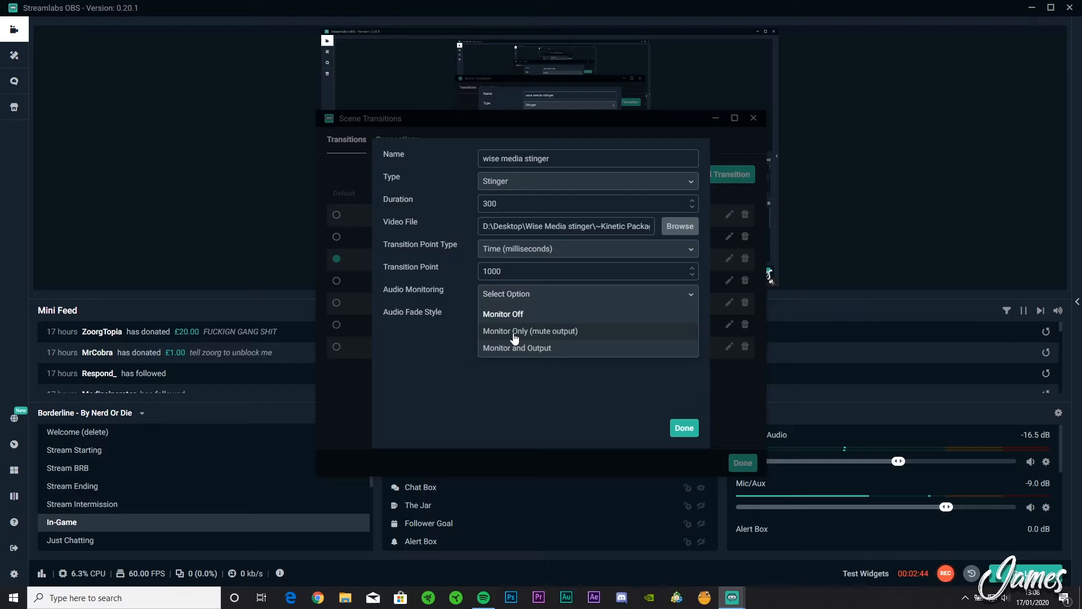
{"action": "mouse_move", "coordinate": [551, 336]}
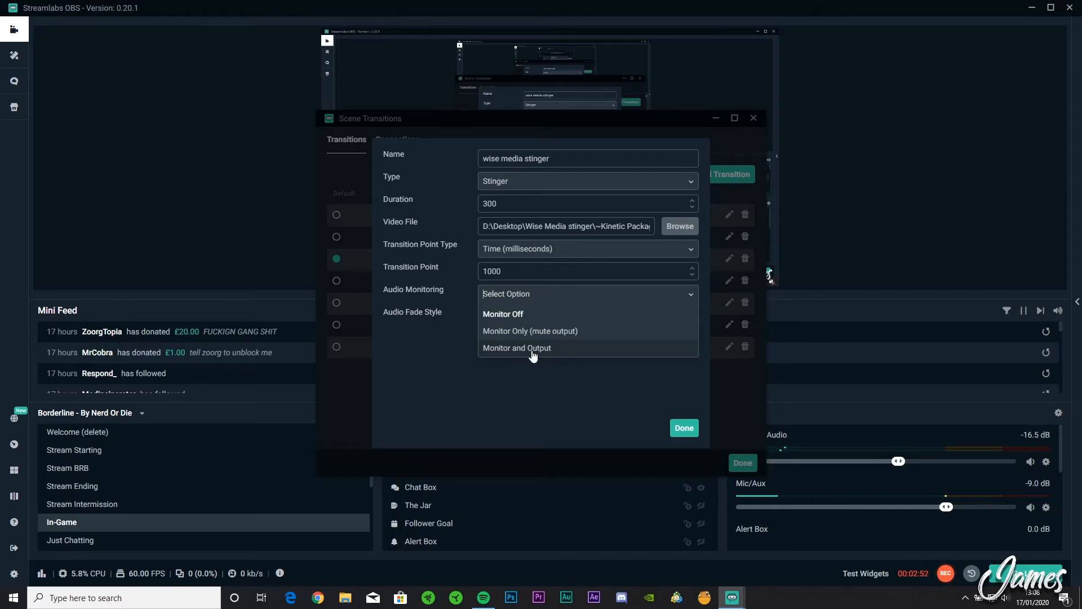
{"action": "left_click", "coordinate": [503, 314]}
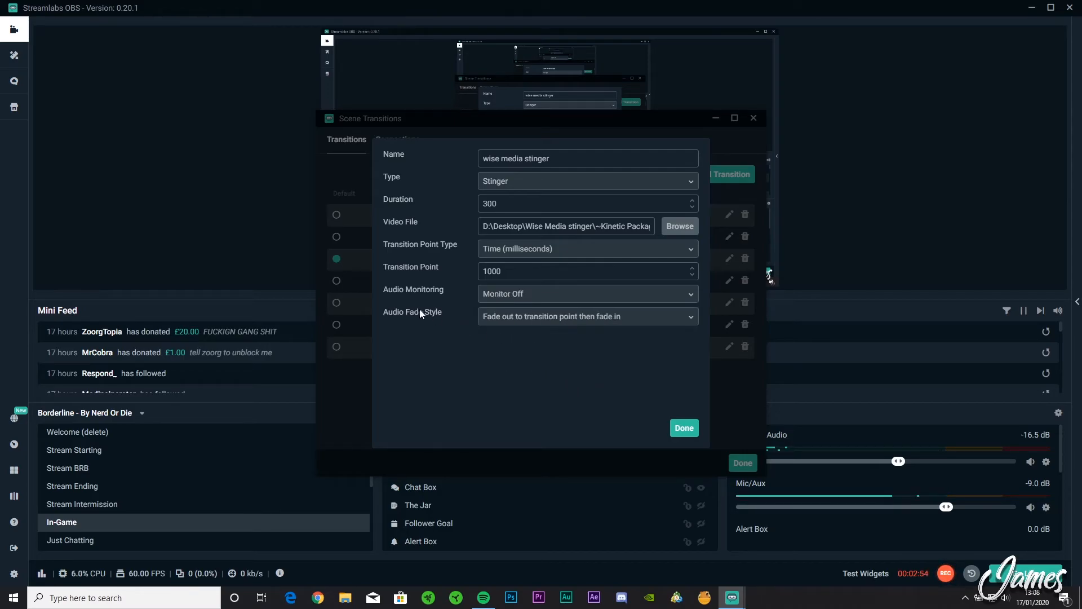
{"action": "mouse_move", "coordinate": [438, 326]}
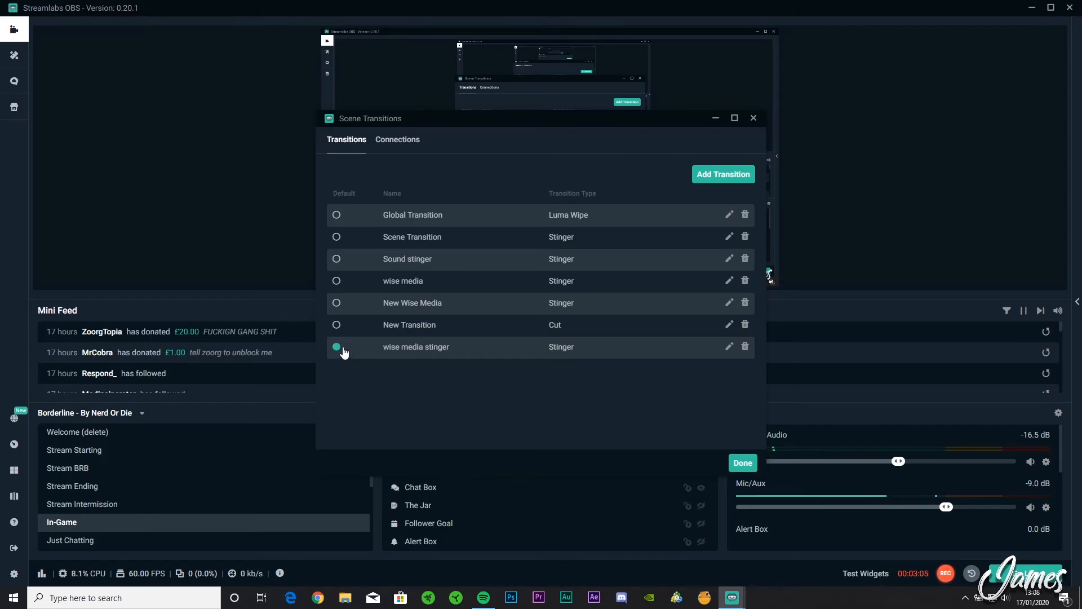
Step: Make wise media stinger the default transition and finish with Done
{"action": "left_click", "coordinate": [742, 462]}
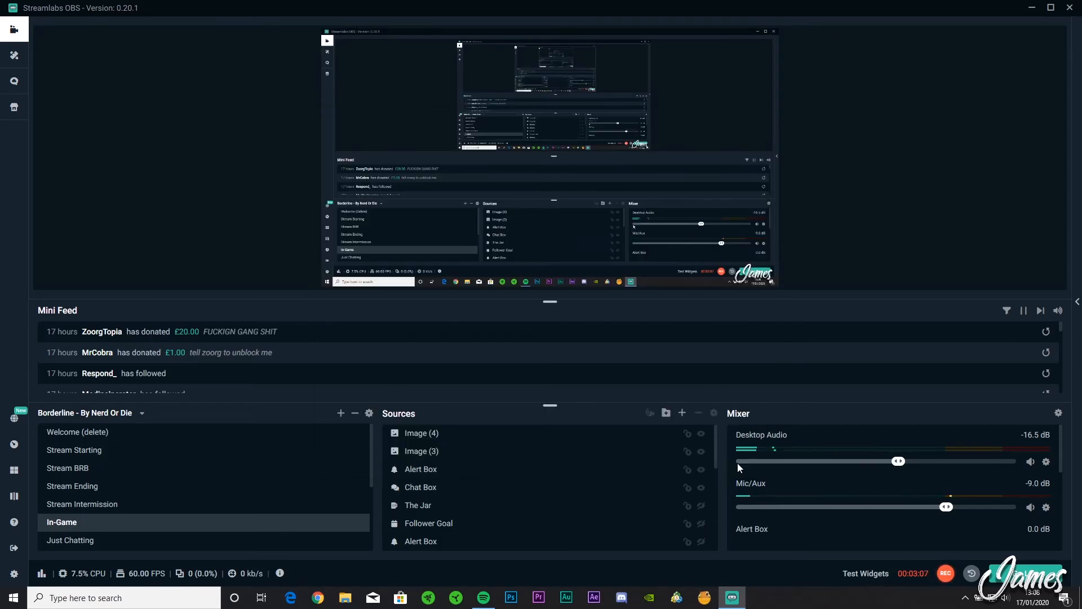